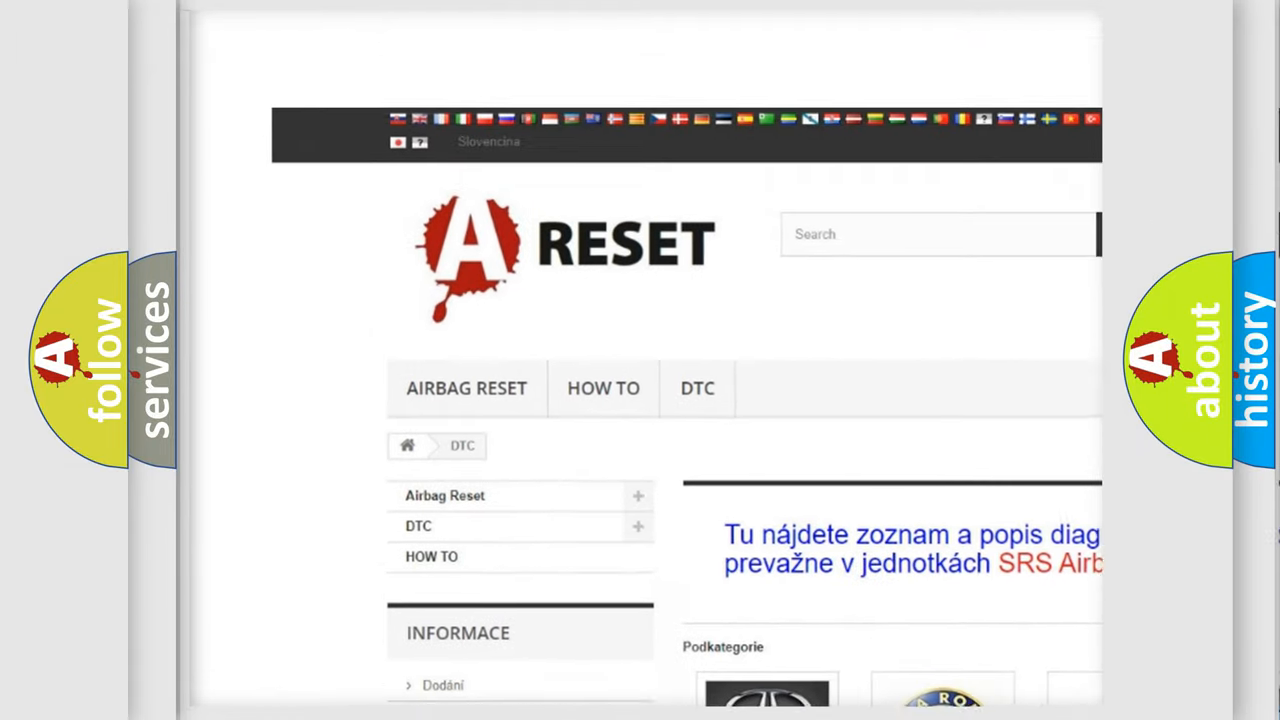
# Open the FIAT DTC page from its logo and scan the long Fiat diagnostic code list, returning to the top.
pyautogui.scroll(3)
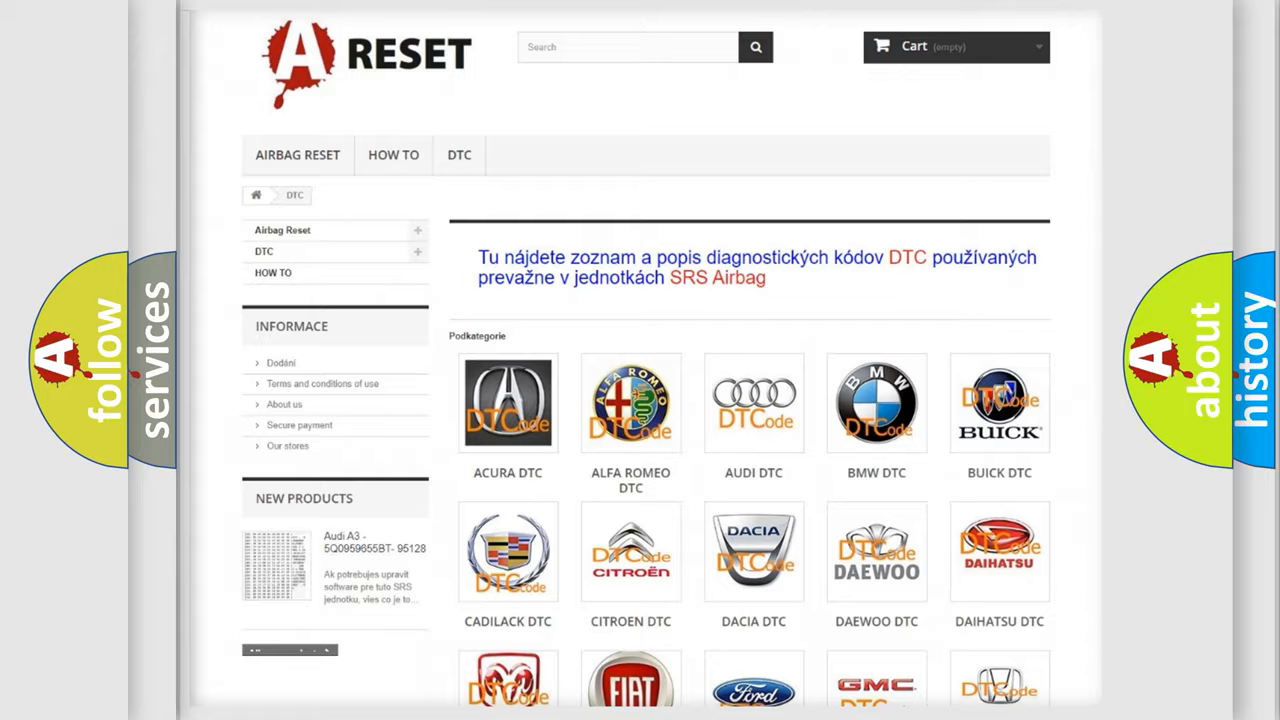
pyautogui.scroll(-3)
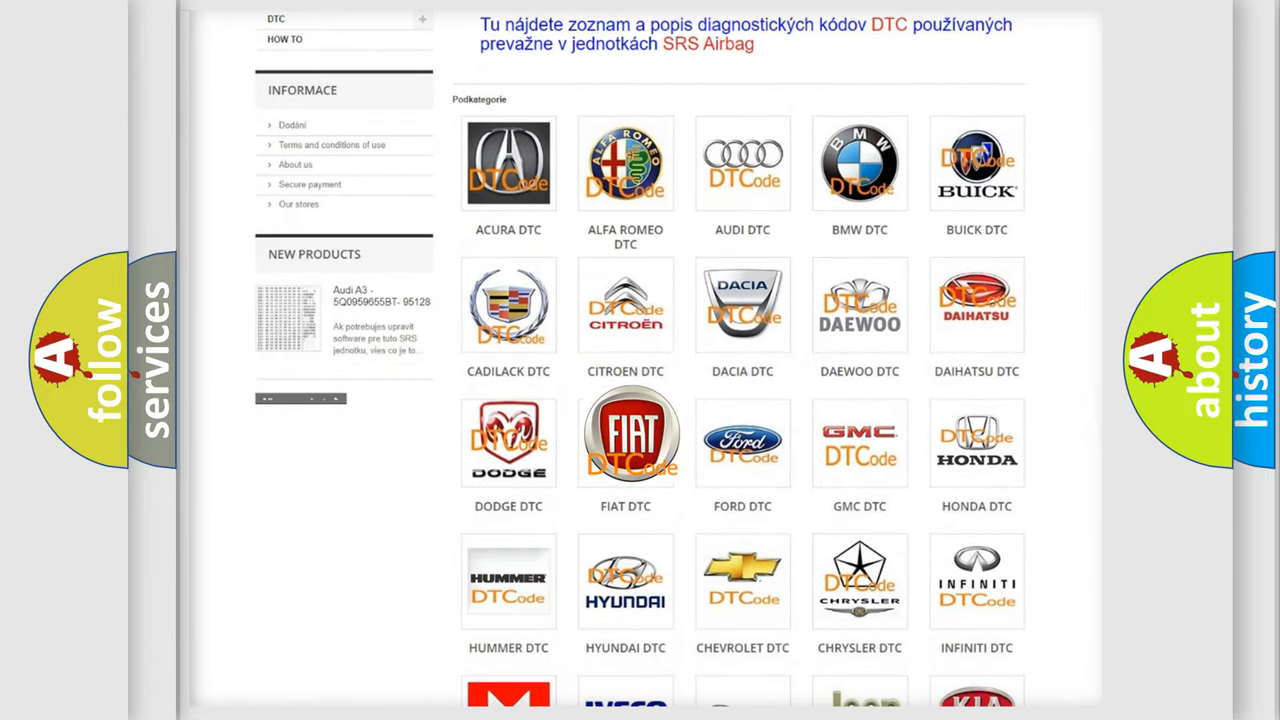
pyautogui.click(624, 436)
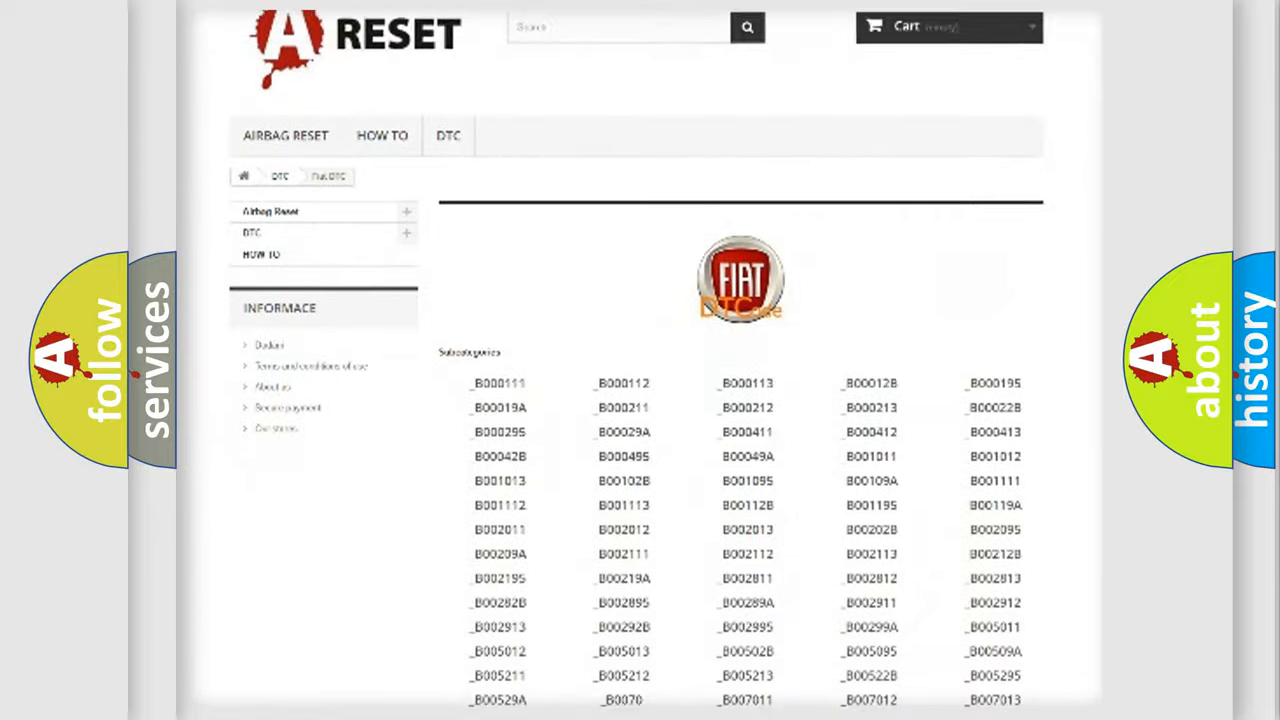
pyautogui.scroll(-3)
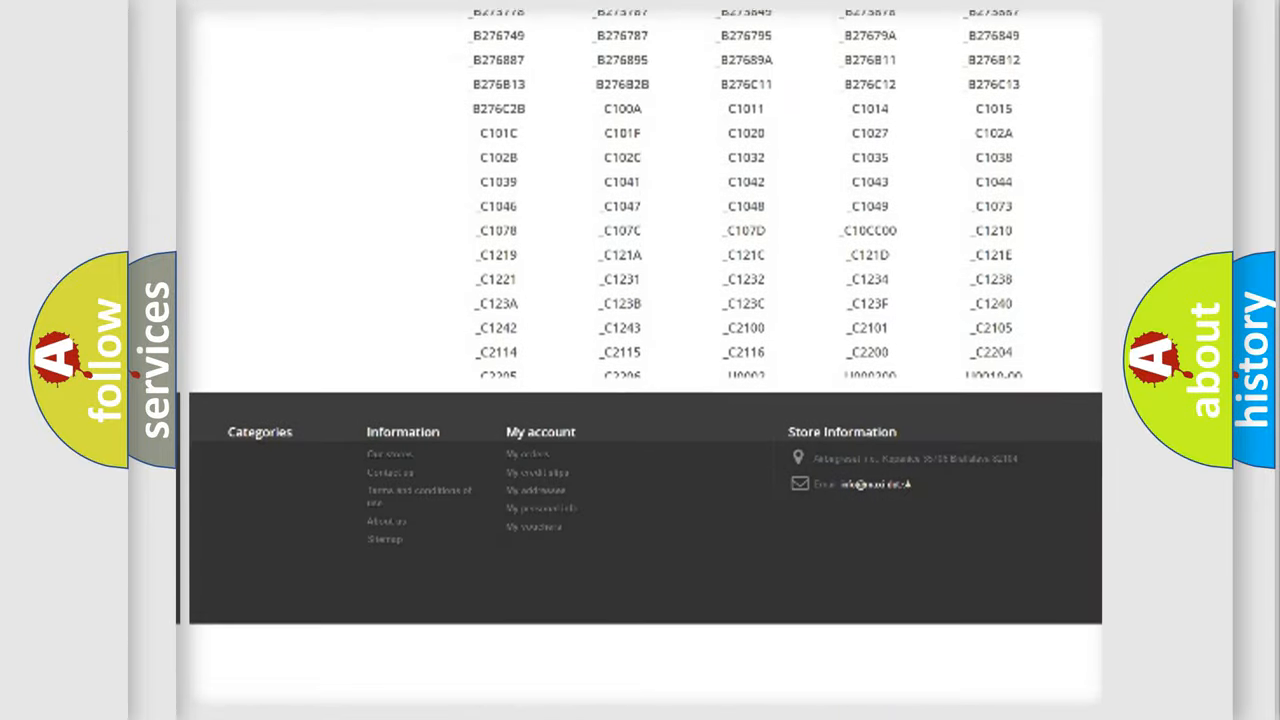
pyautogui.scroll(3)
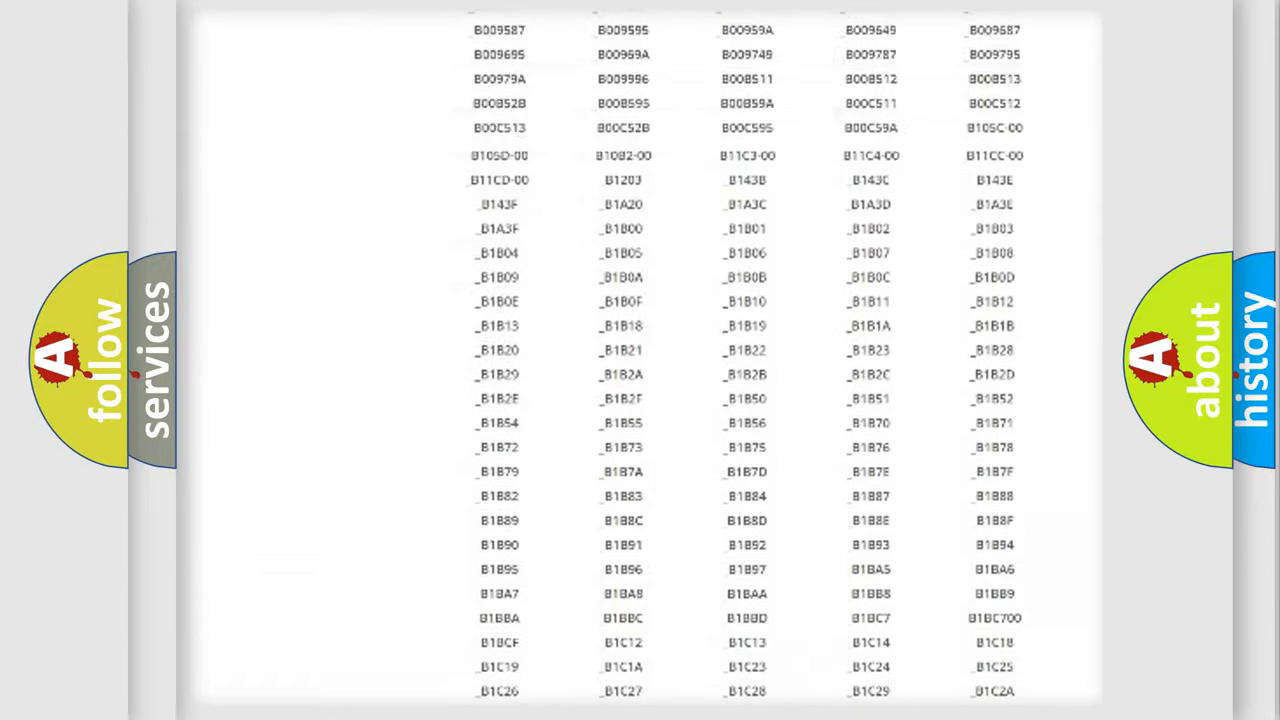
pyautogui.scroll(3)
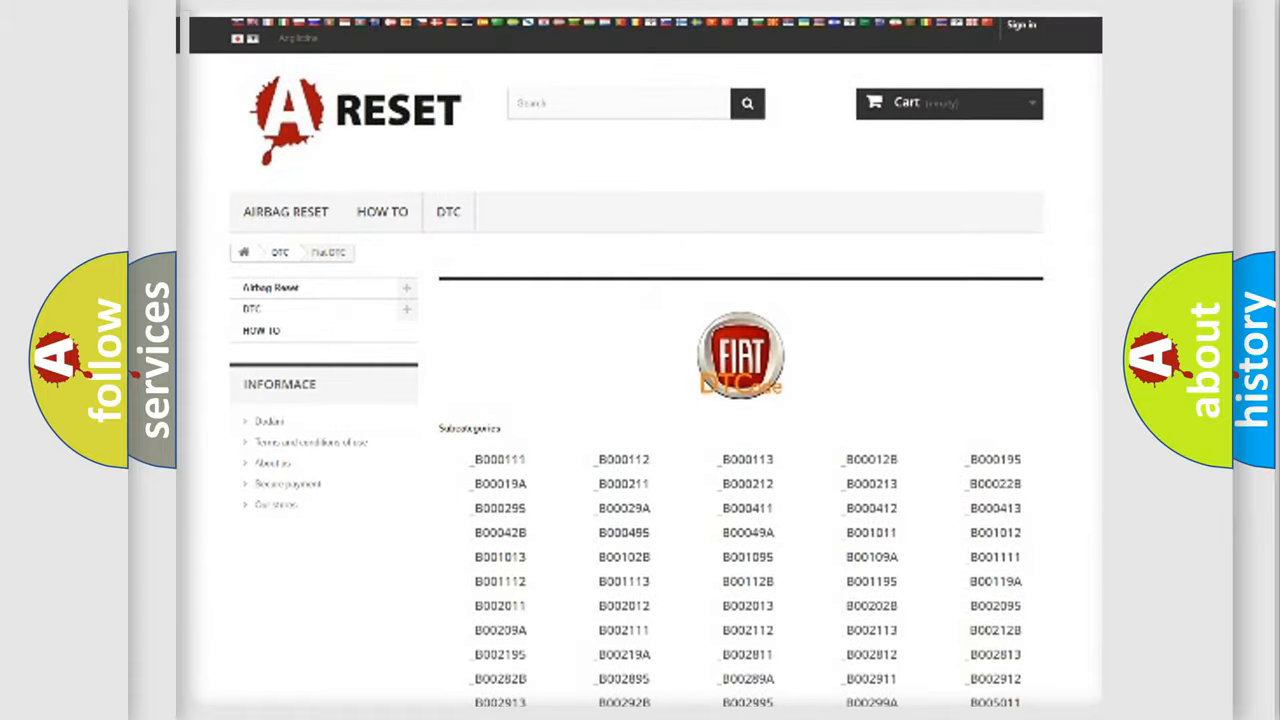